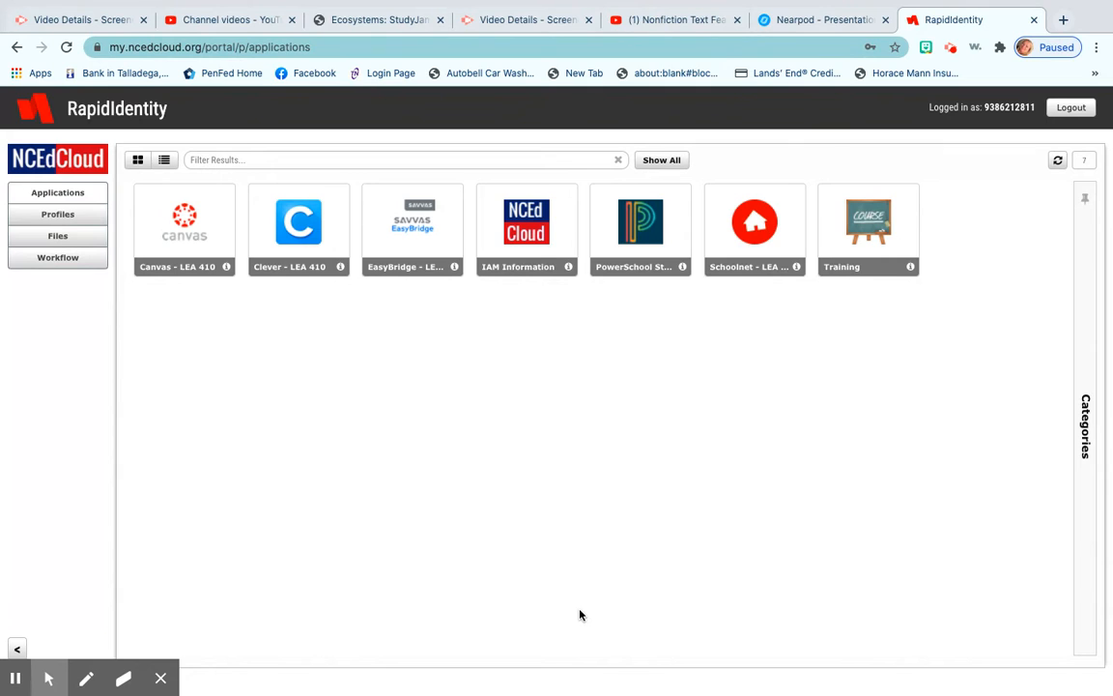
pyautogui.moveTo(119, 405)
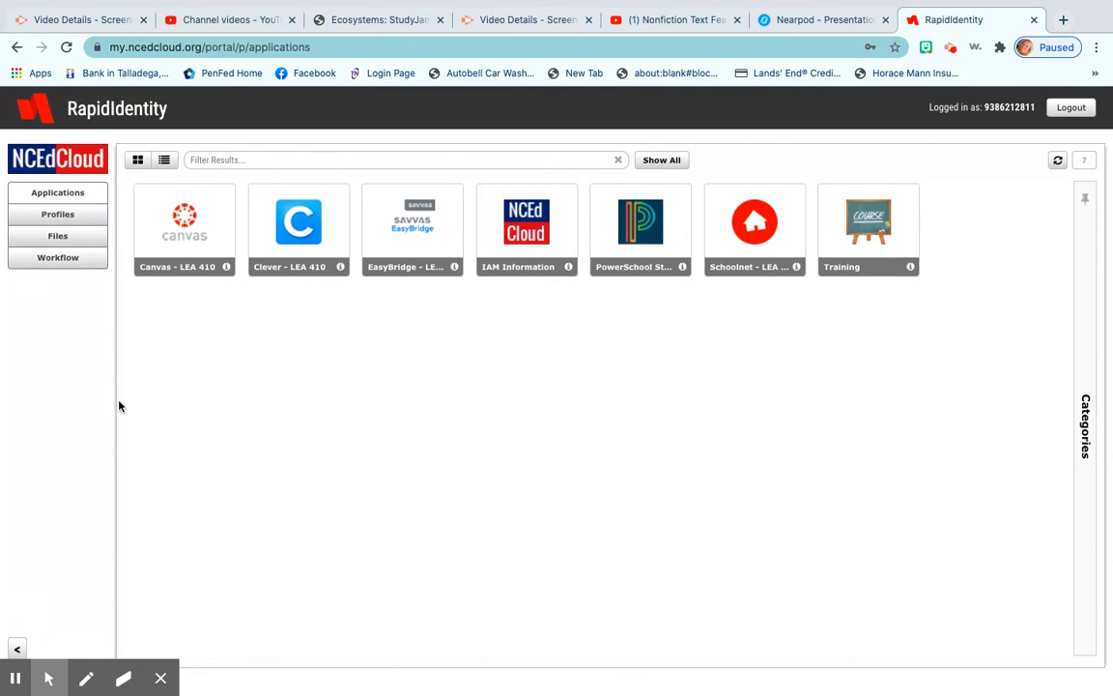
pyautogui.moveTo(298, 222)
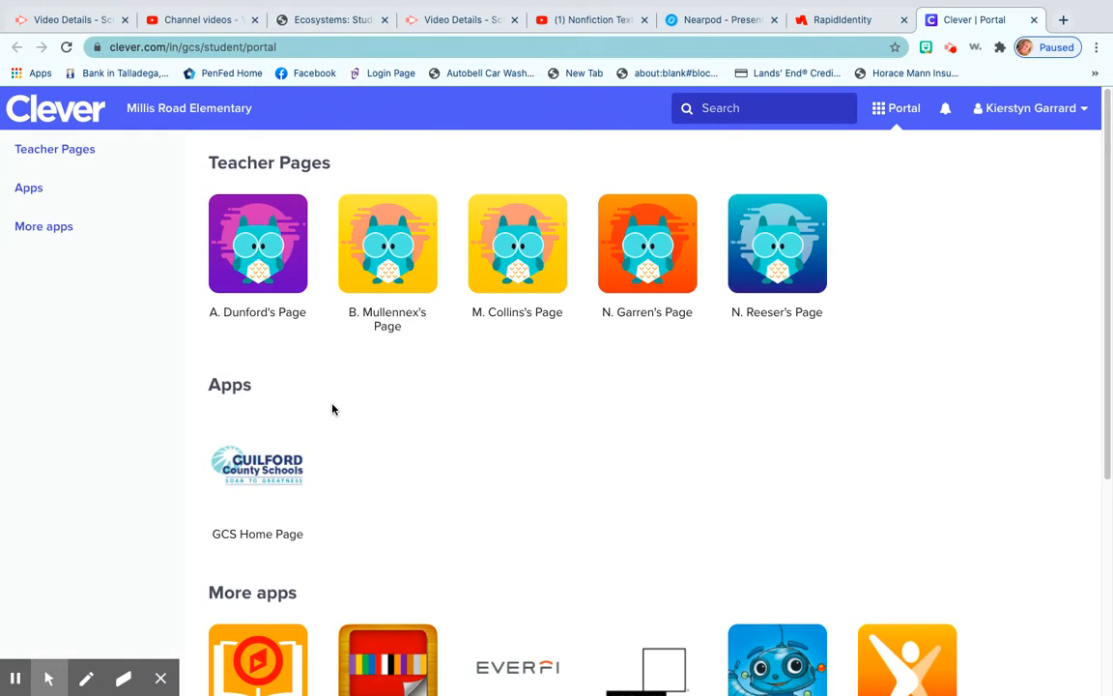
# Step: Launch ARC Bookshelf from the More apps tiles in the Clever student portal
pyautogui.scroll(-3)
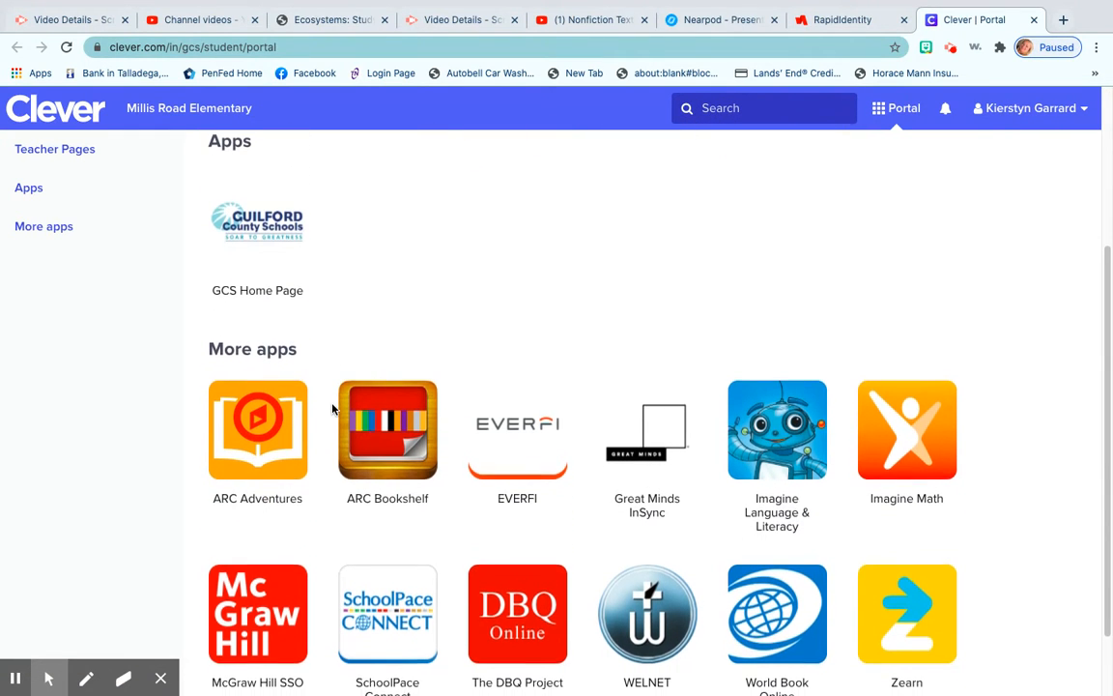
pyautogui.click(387, 429)
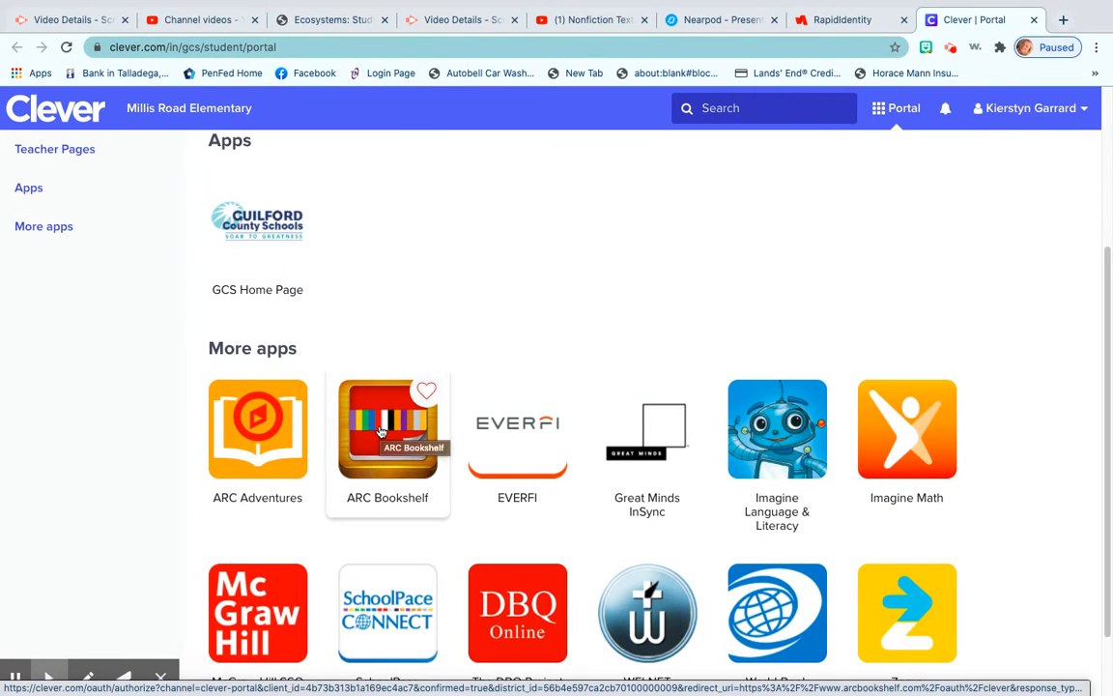
pyautogui.click(387, 429)
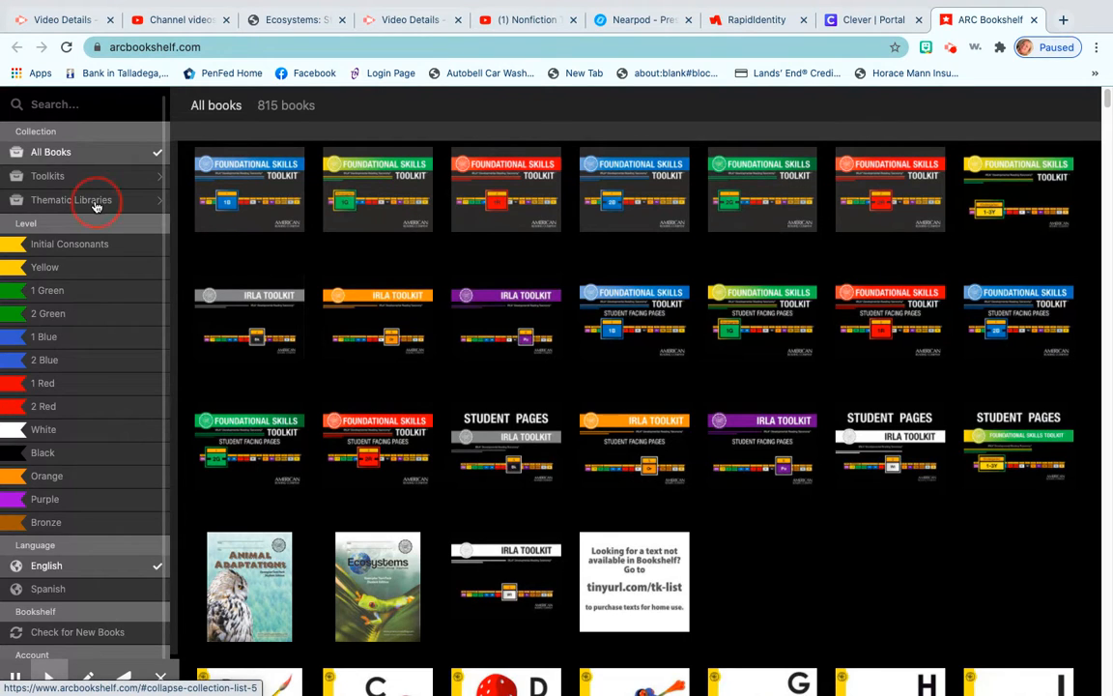
# Step: Expand Thematic Libraries and select the Grade 5 Unit 2 Ecosystems library of 50 books
pyautogui.click(70, 199)
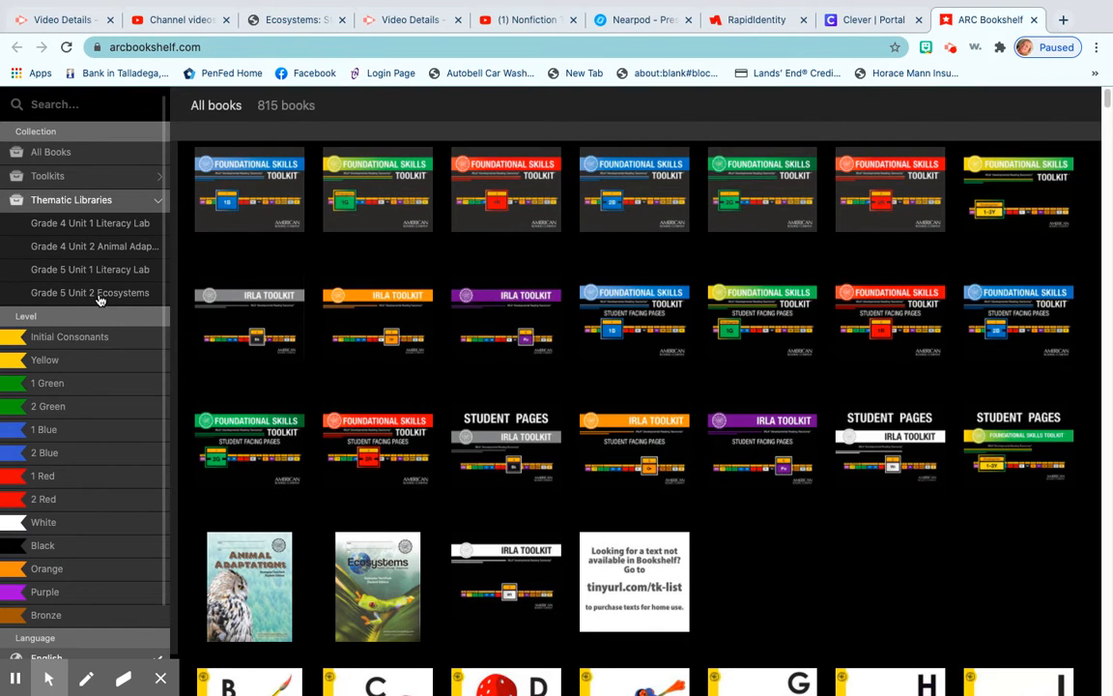
pyautogui.click(89, 292)
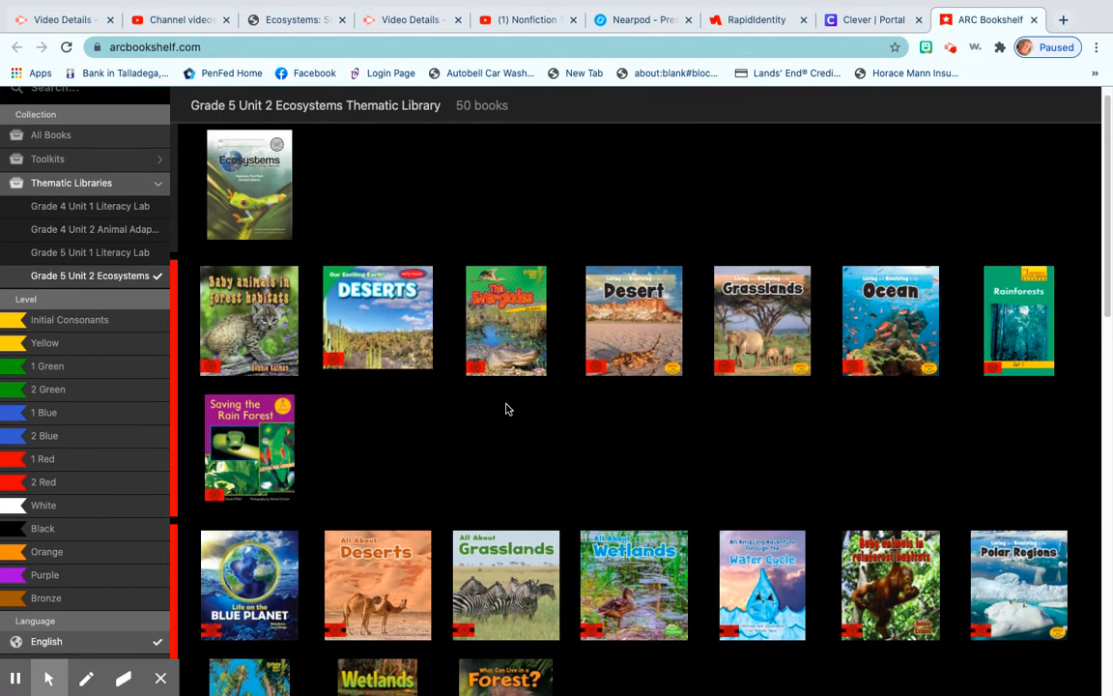
# Step: Browse down the Ecosystems library past biome, rainforest and food-chain titles to the Ocean Food Webs in Action cover
pyautogui.scroll(-3)
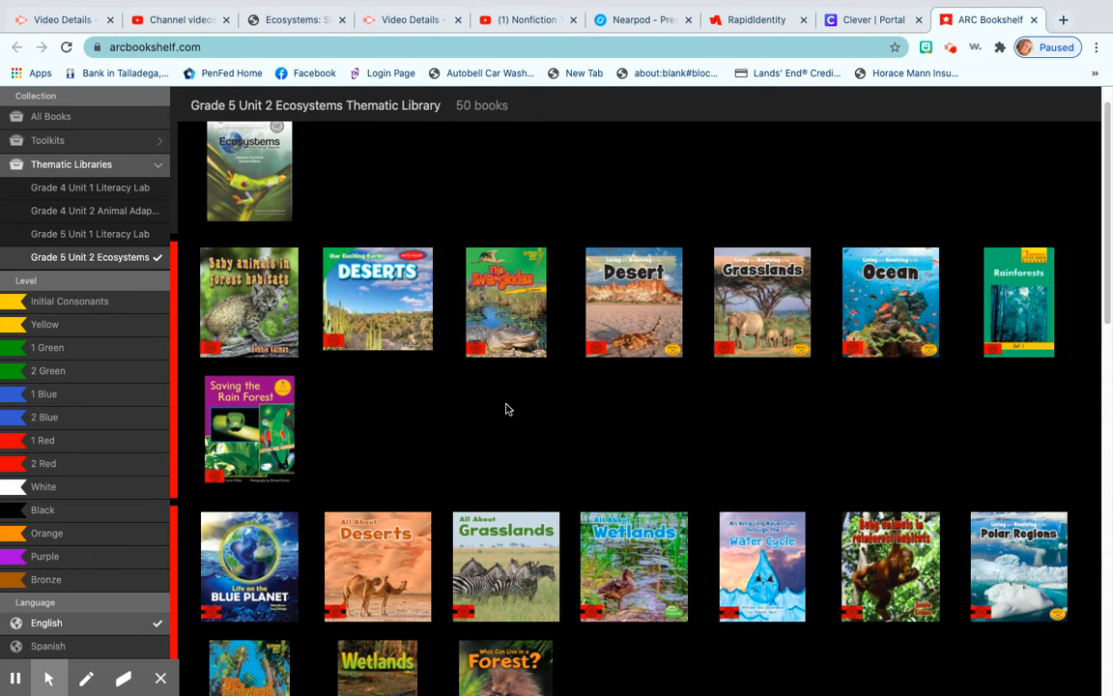
pyautogui.moveTo(249, 430)
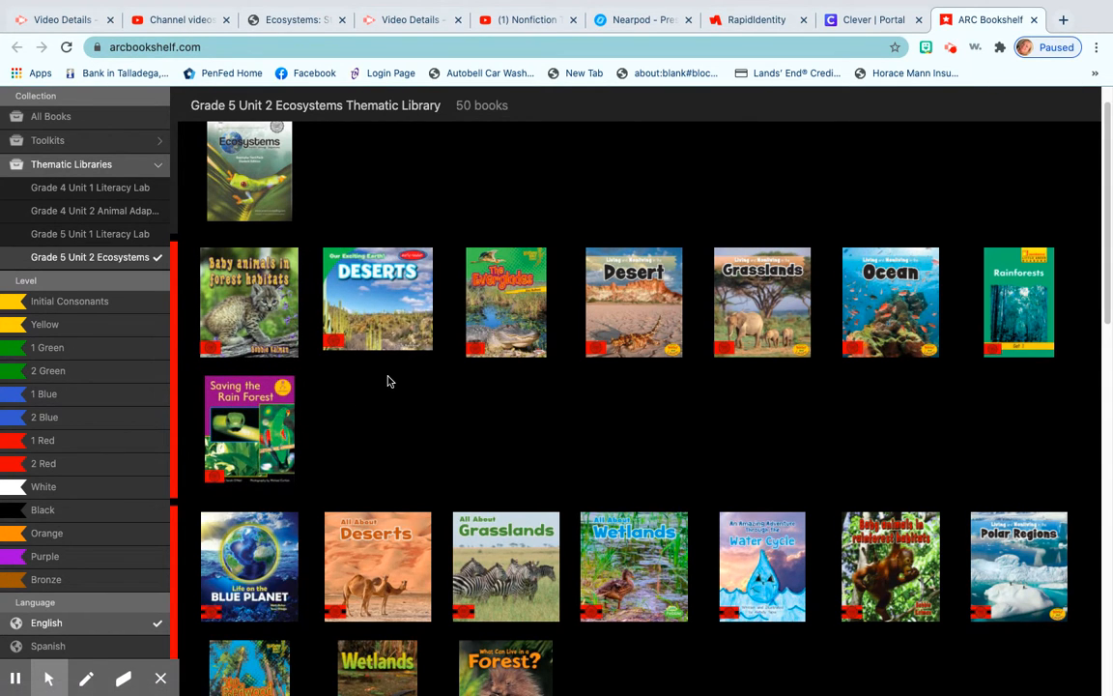
pyautogui.scroll(-3)
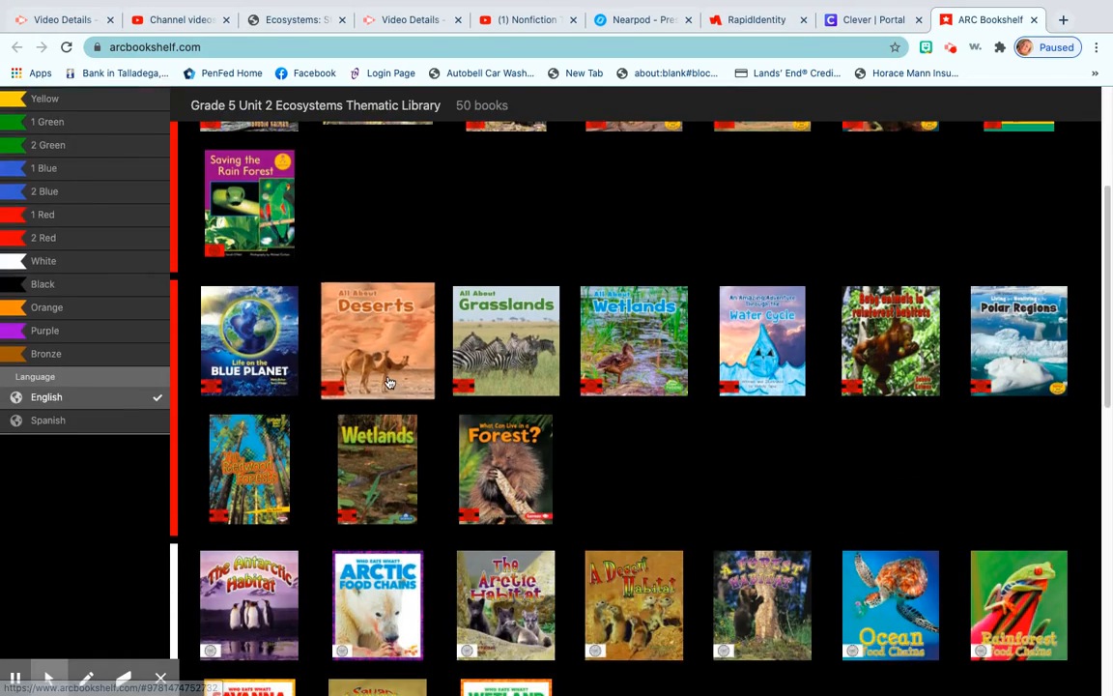
pyautogui.scroll(-3)
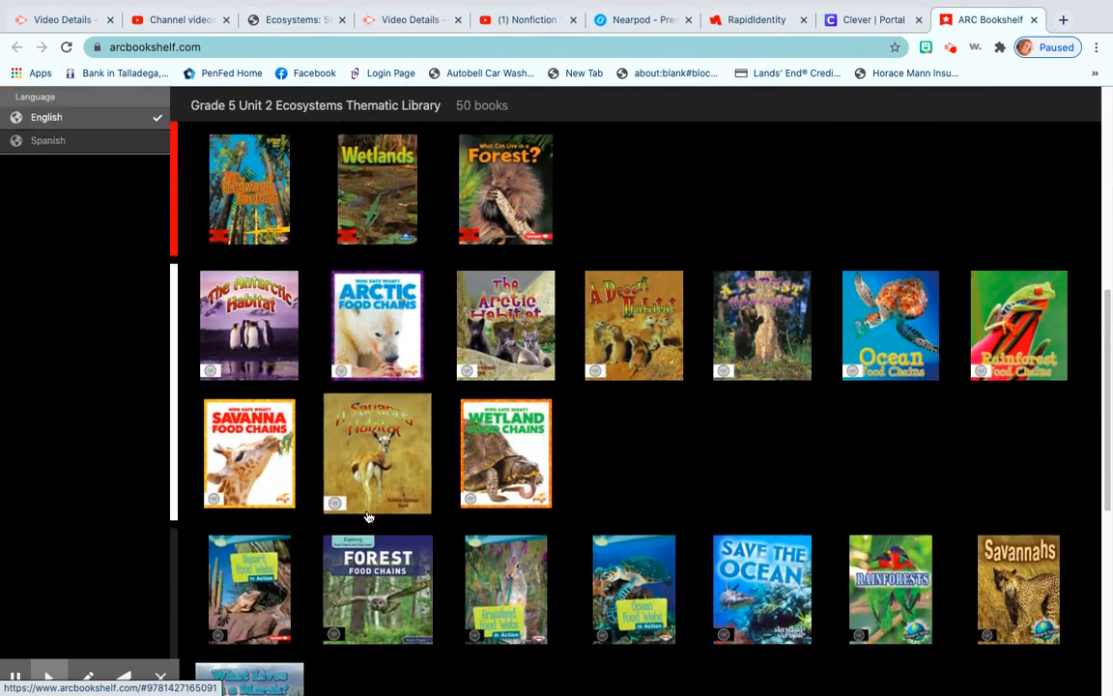
pyautogui.scroll(-3)
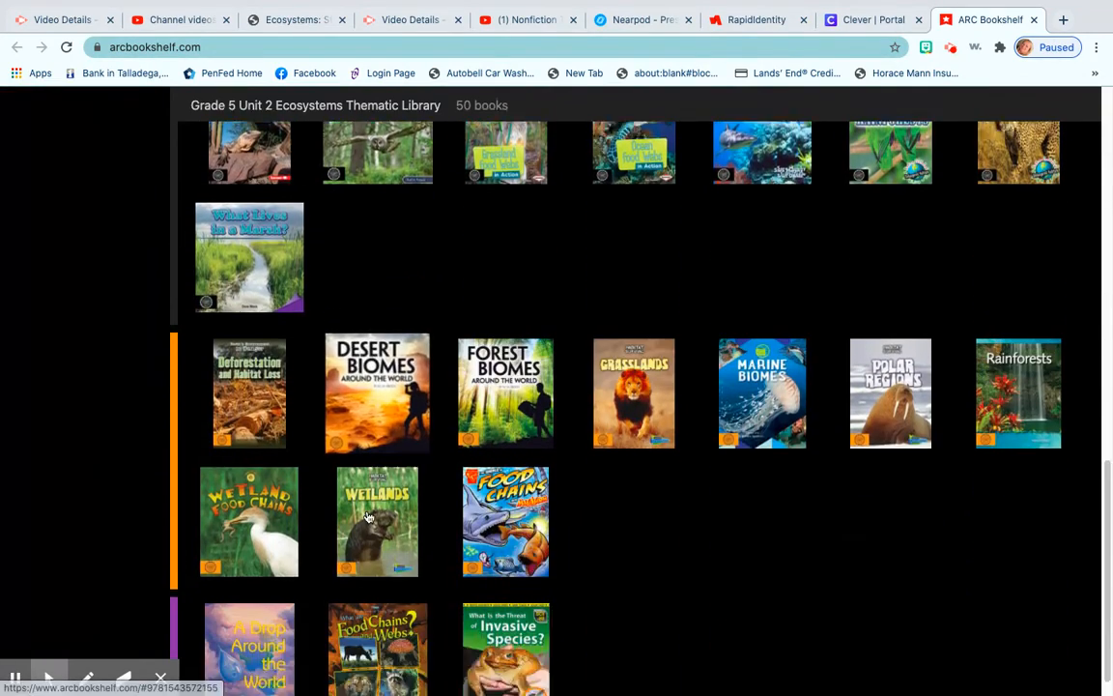
pyautogui.scroll(-3)
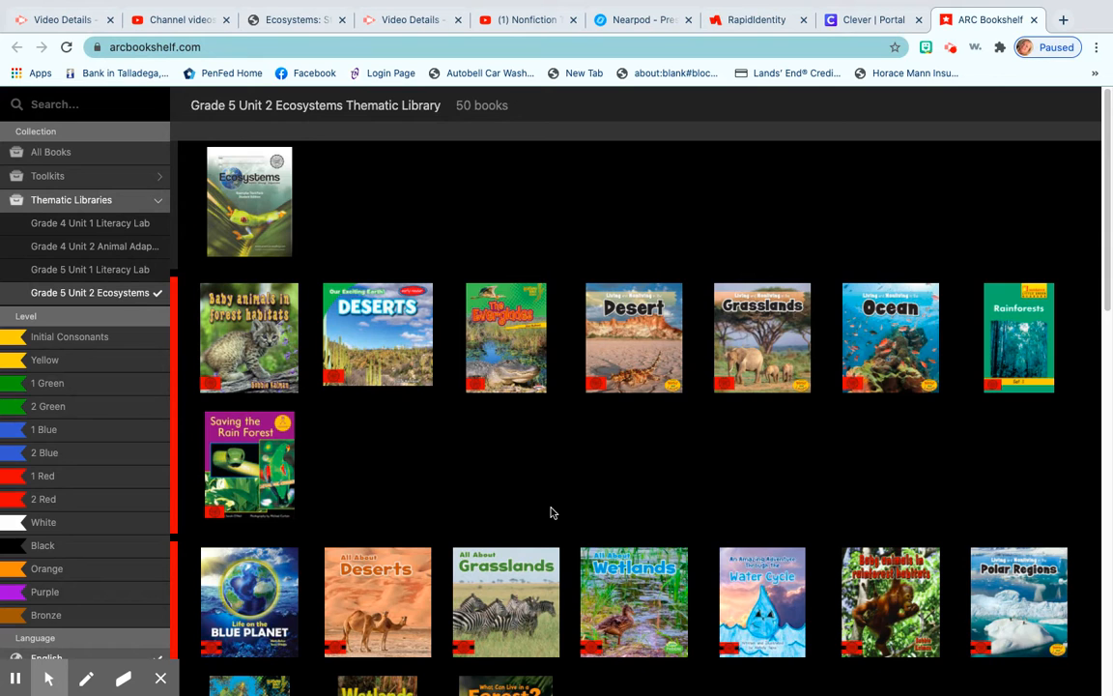
pyautogui.scroll(-3)
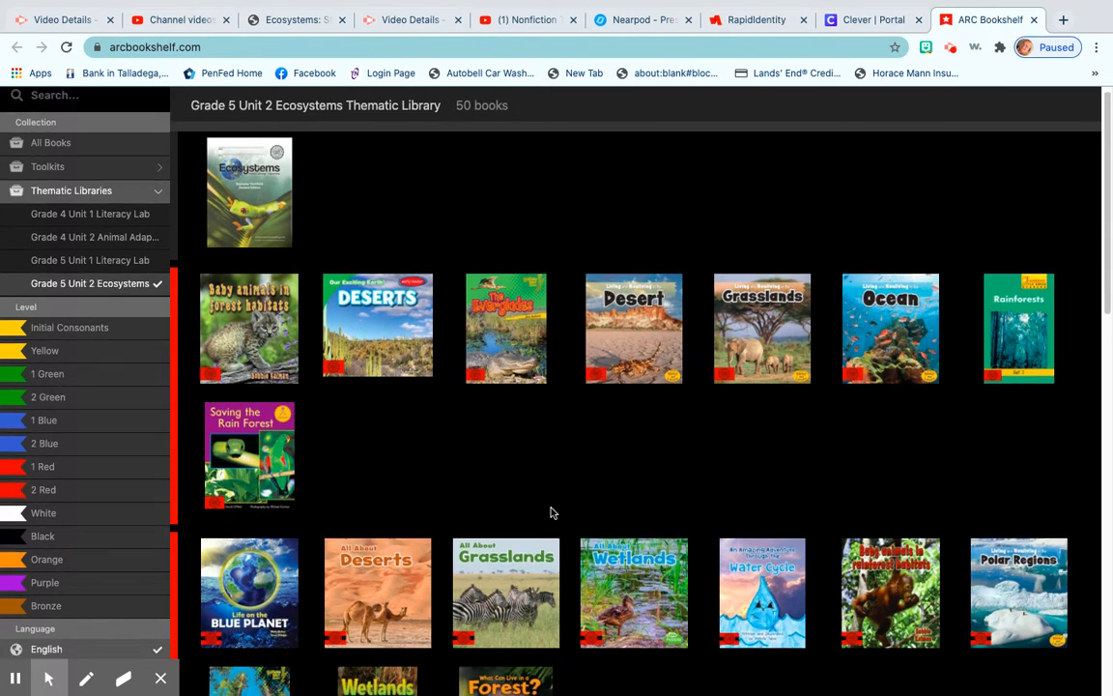
pyautogui.scroll(-3)
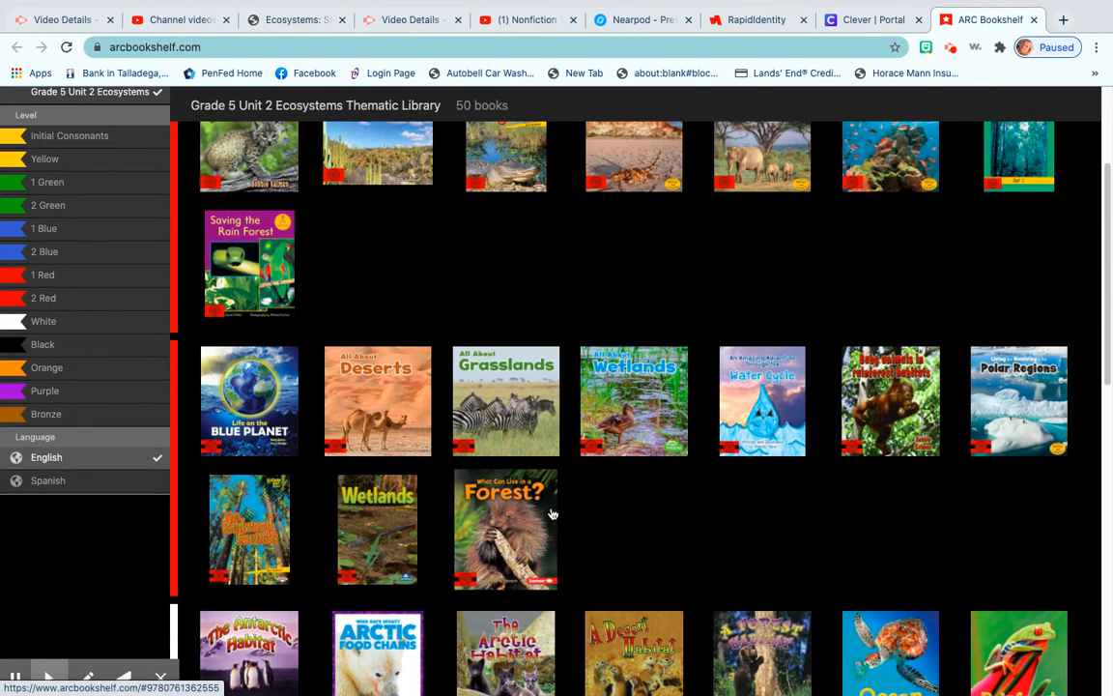
pyautogui.scroll(-3)
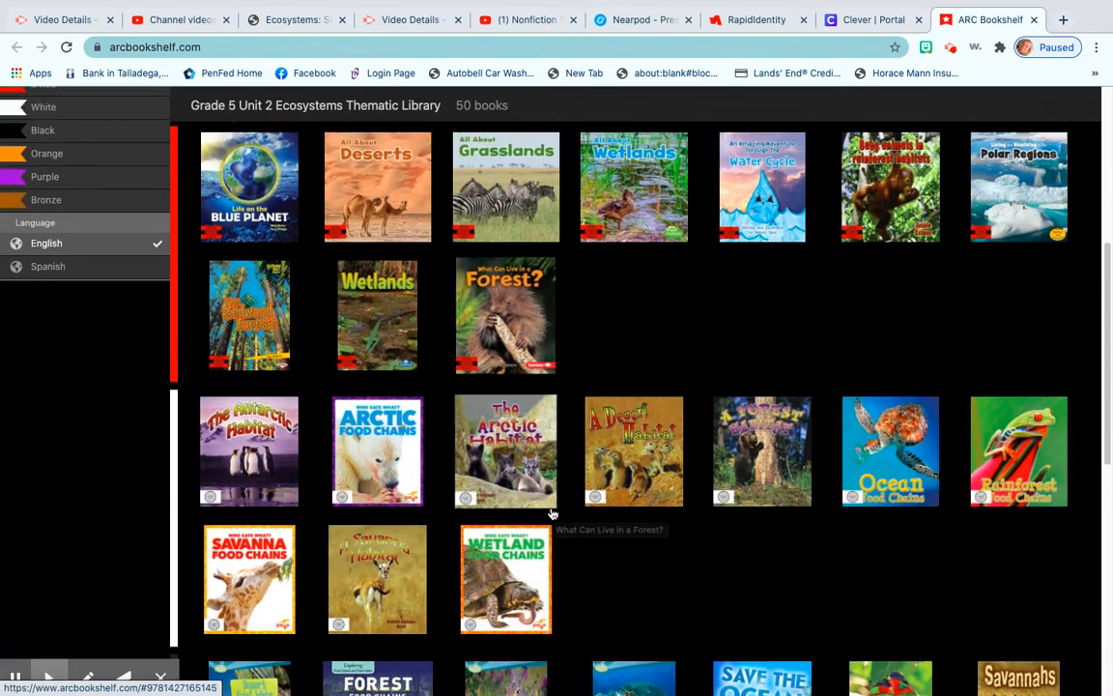
pyautogui.scroll(-3)
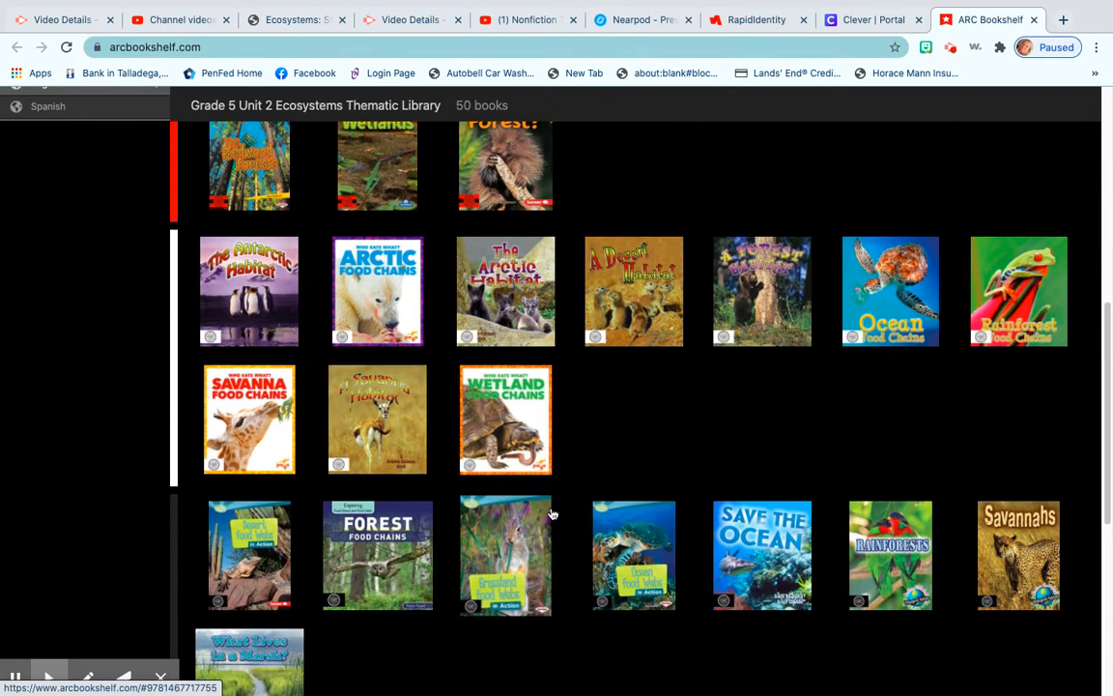
pyautogui.scroll(-3)
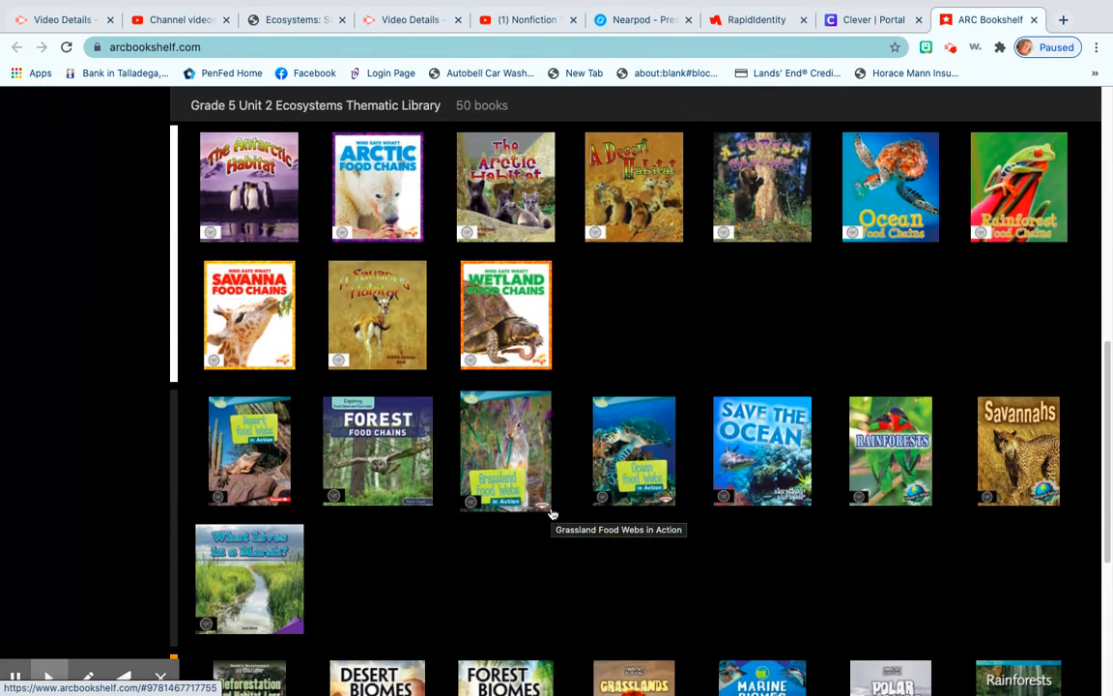
pyautogui.scroll(-3)
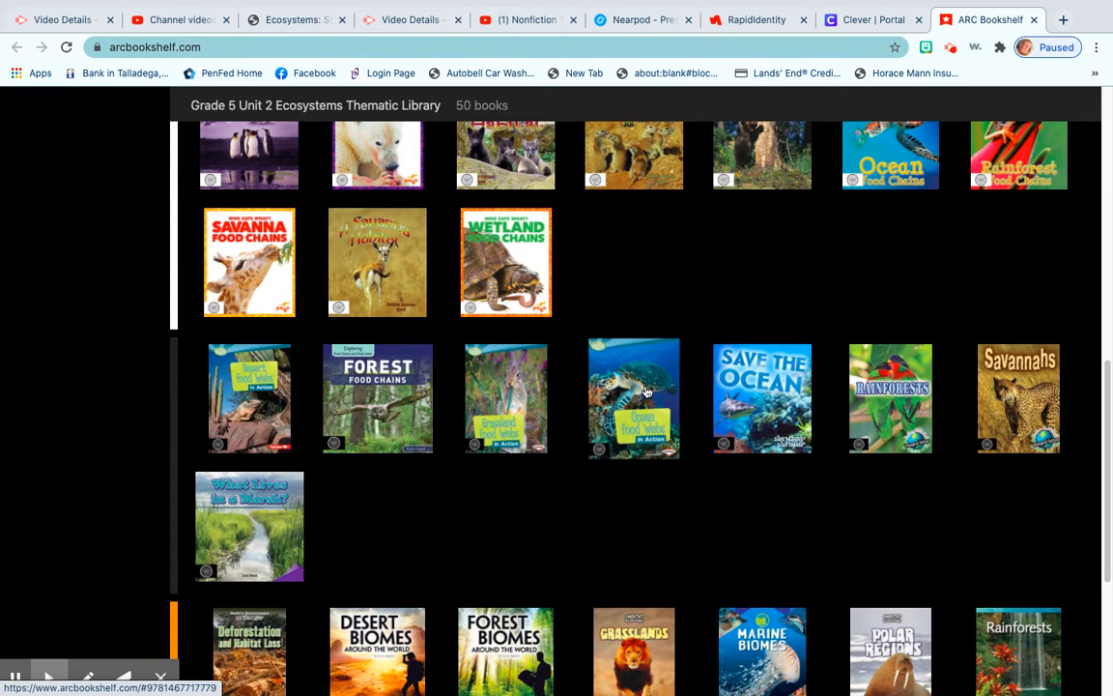
pyautogui.moveTo(634, 397)
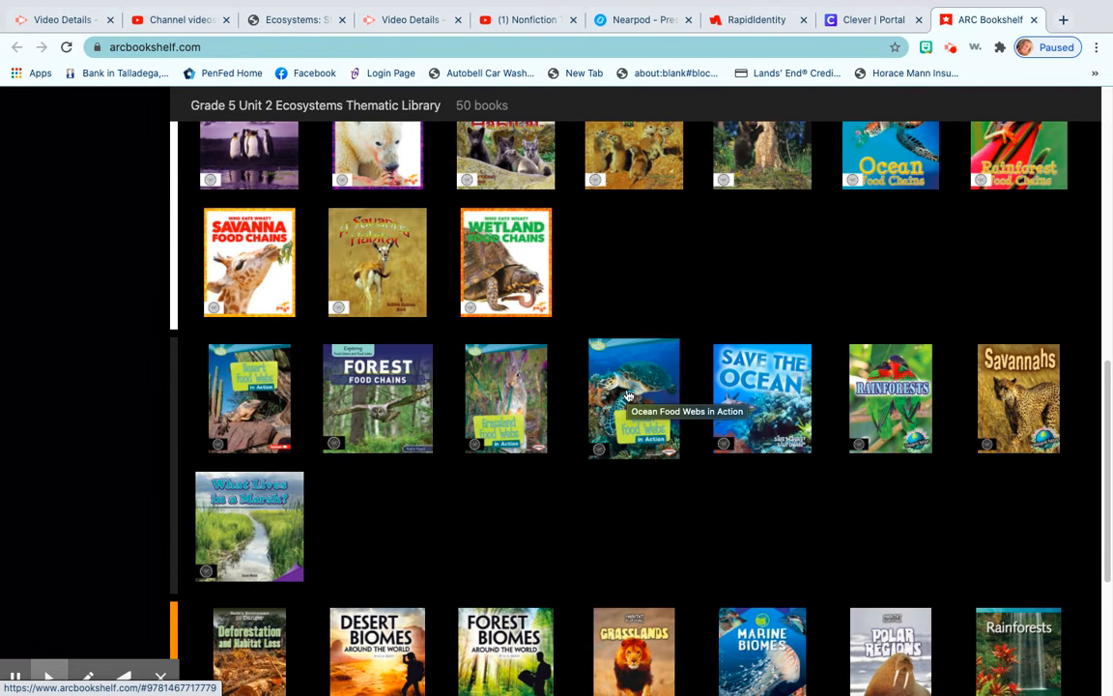
# Step: Open Ocean Food Webs in Action and page forward two spreads, then back one to the contents on page 4
pyautogui.click(634, 398)
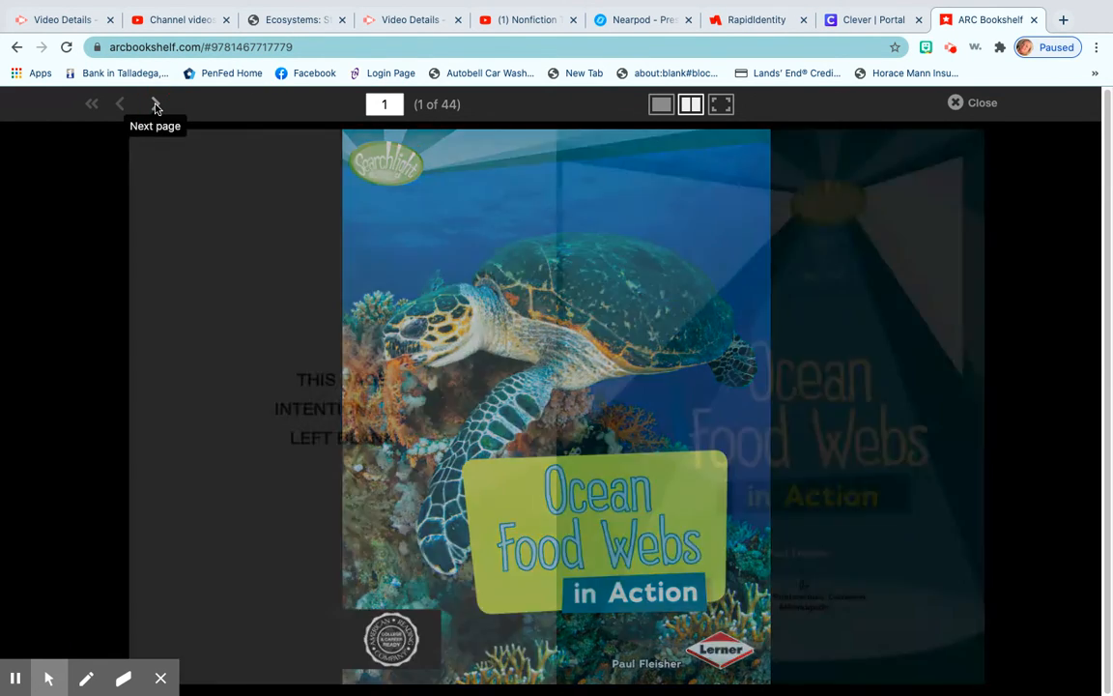
pyautogui.click(155, 104)
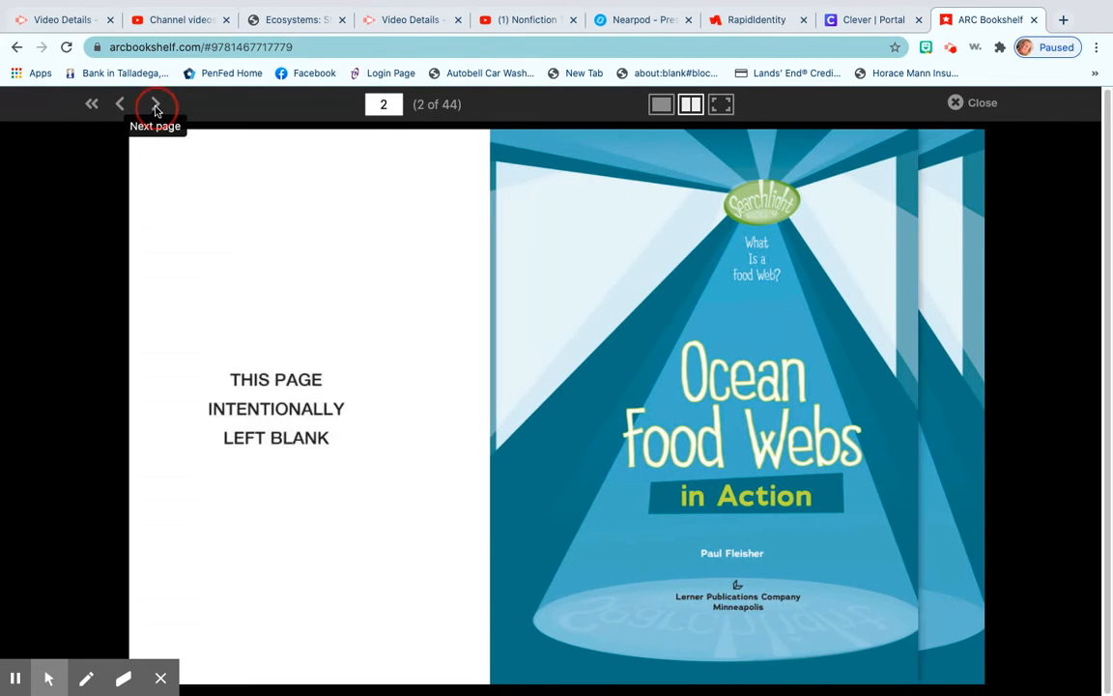
pyautogui.click(155, 105)
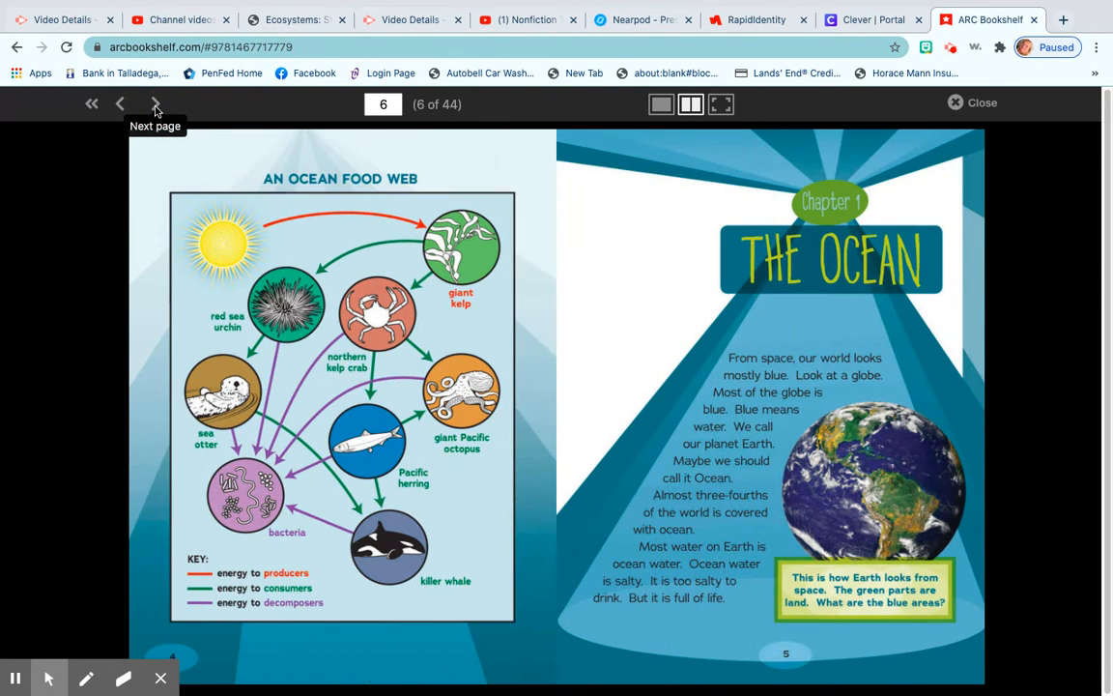
pyautogui.moveTo(118, 105)
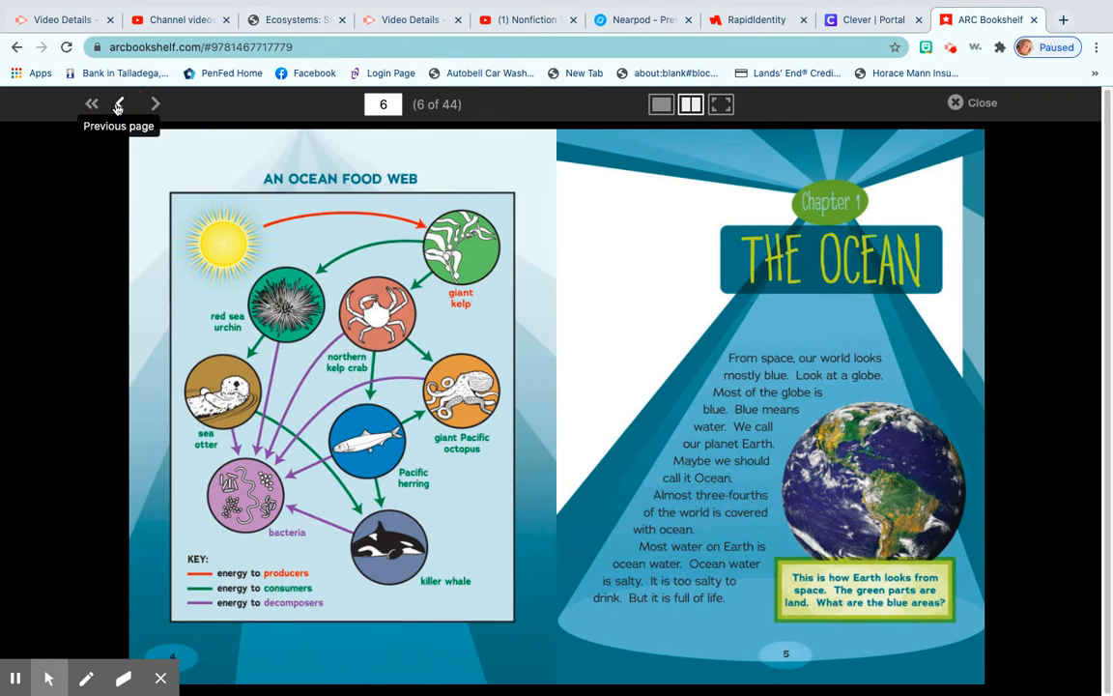
pyautogui.click(118, 104)
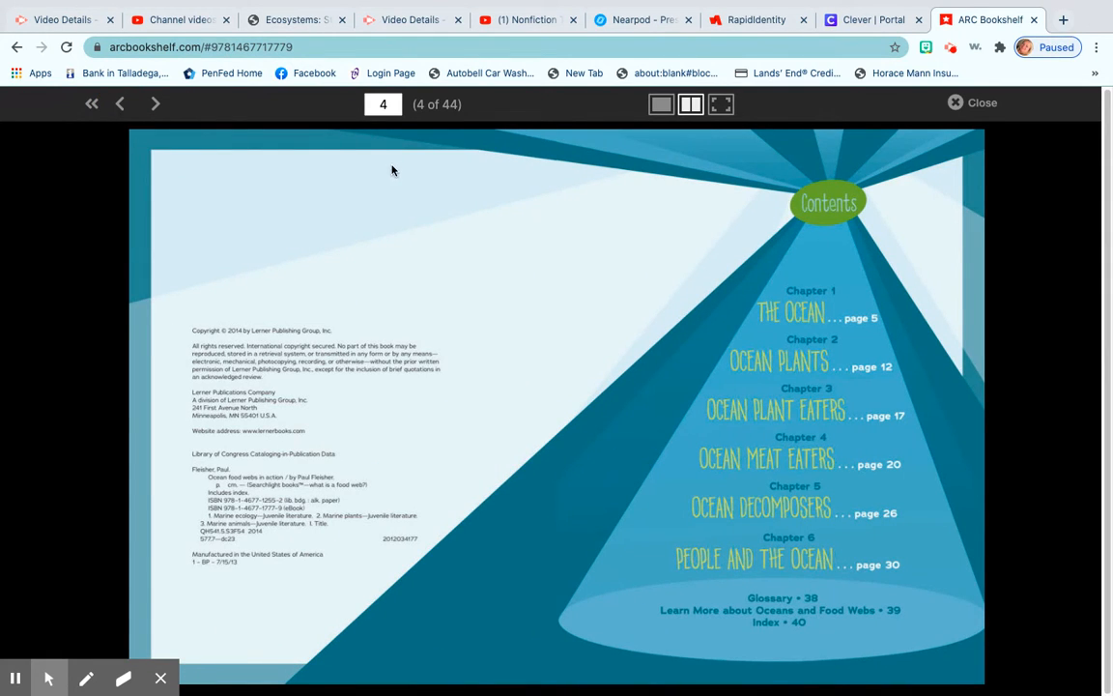
pyautogui.moveTo(653, 379)
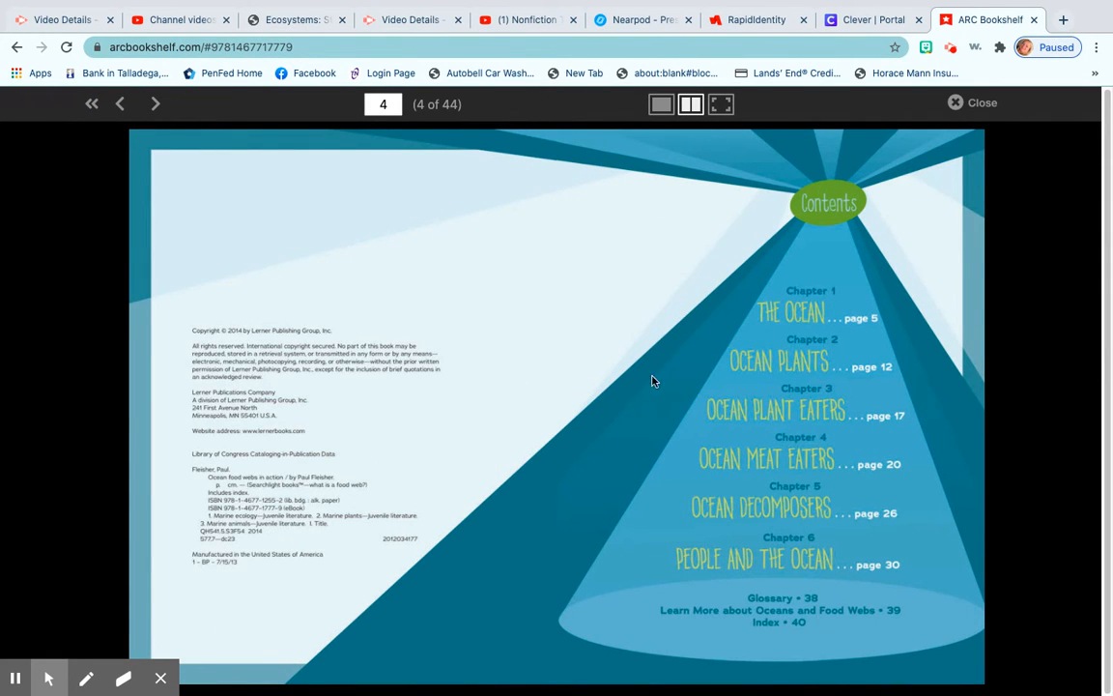
pyautogui.moveTo(663, 302)
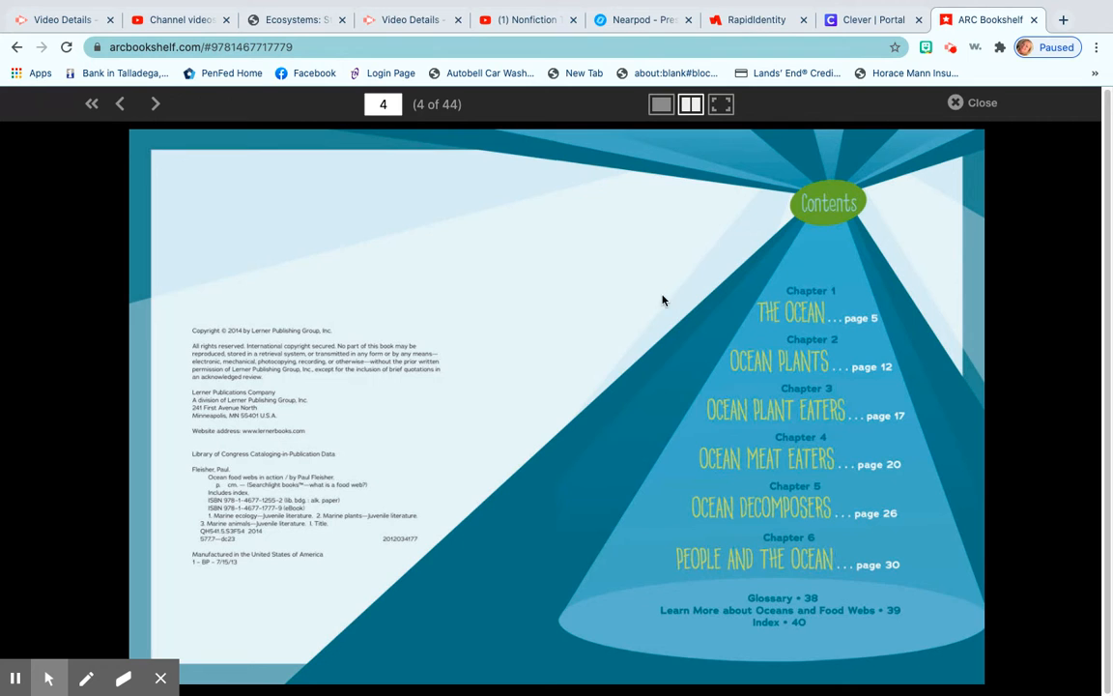
# Step: Jump to page 12, the food-chains spread, by entering 12 in the page number box
pyautogui.click(383, 104)
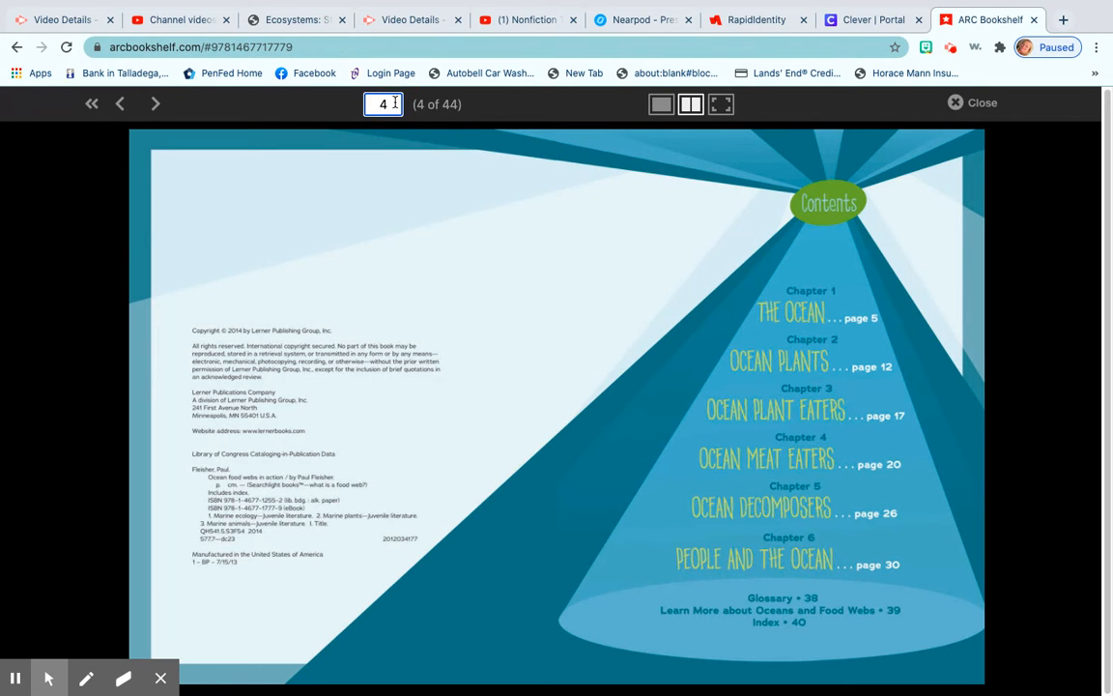
pyautogui.click(383, 104)
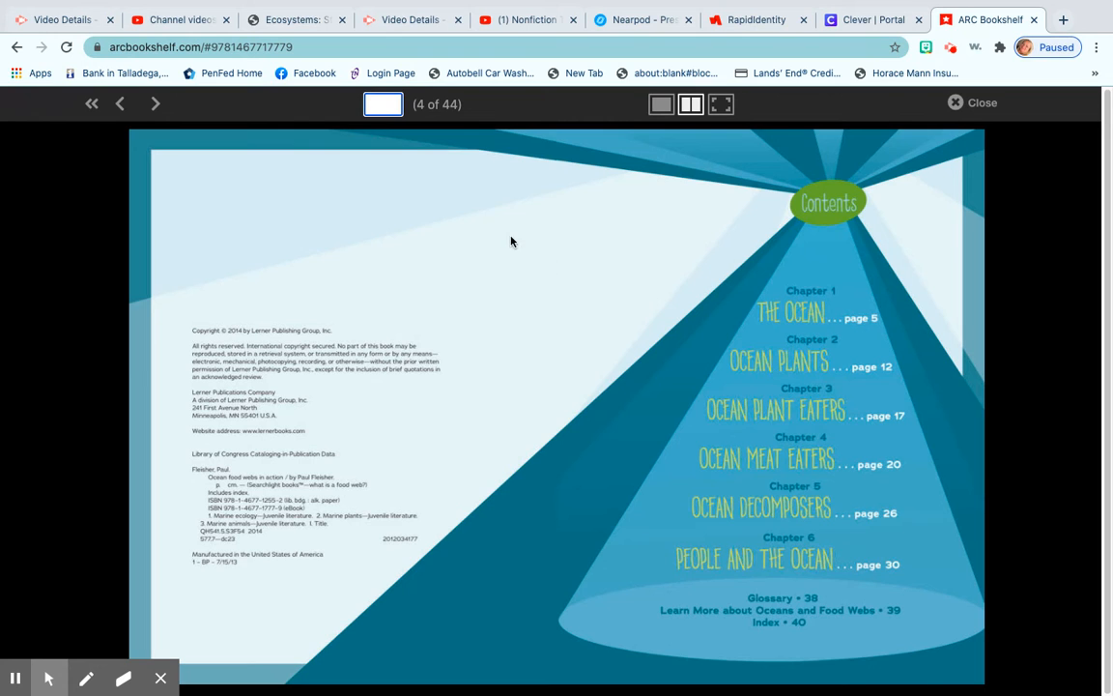
pyautogui.click(383, 105)
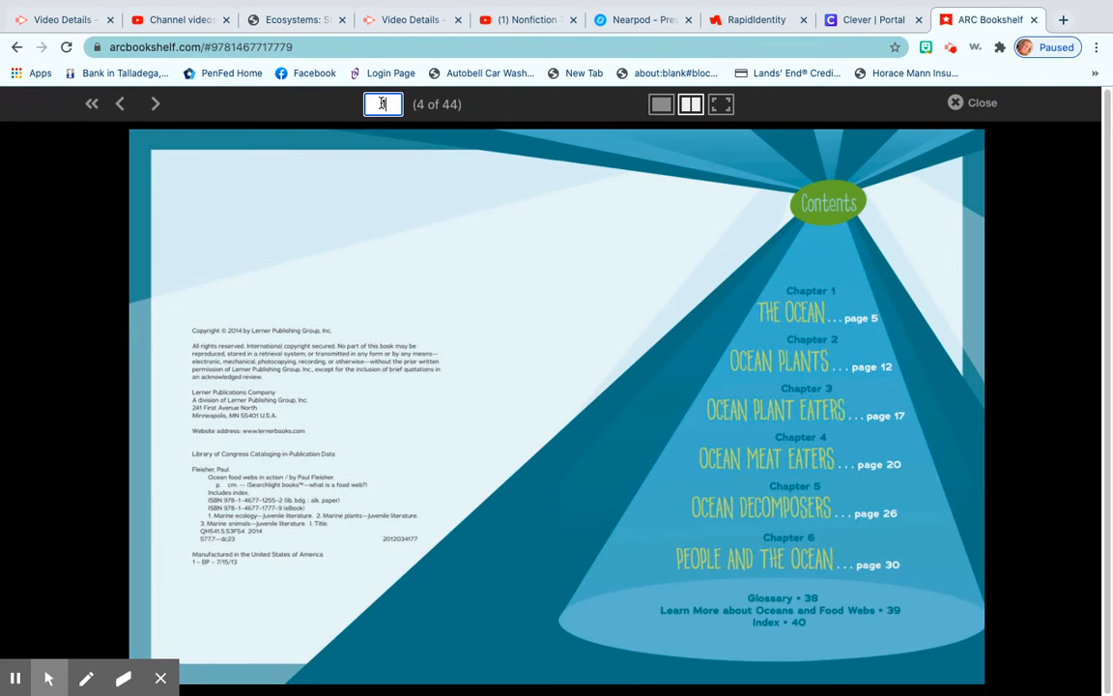
pyautogui.write('12')
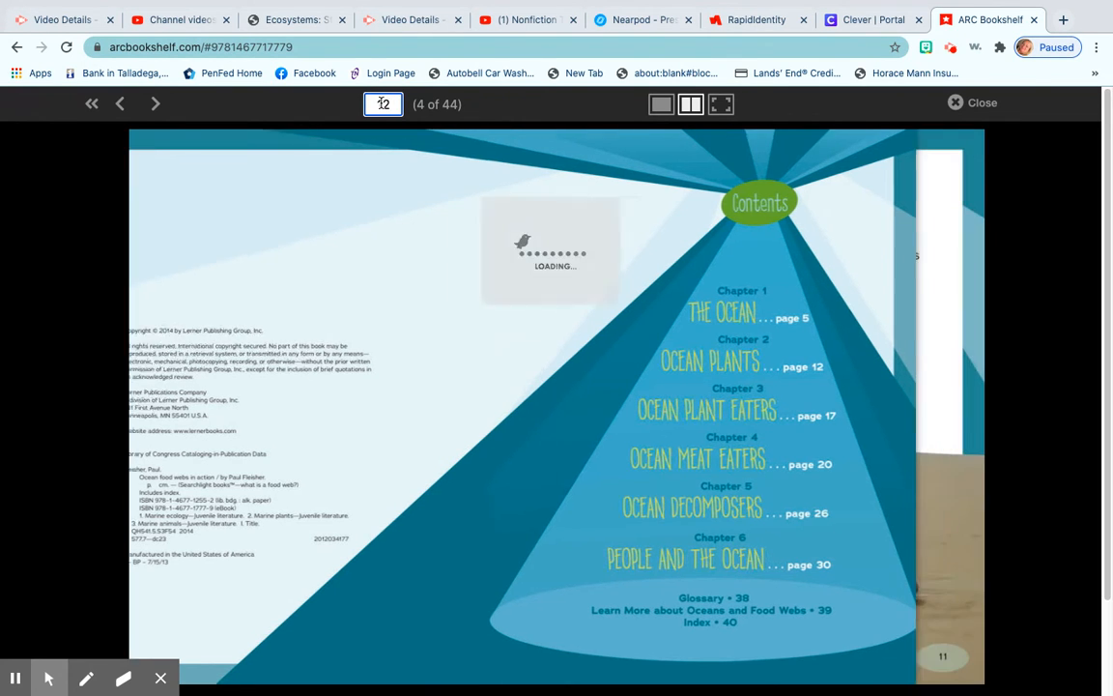
pyautogui.write('12')
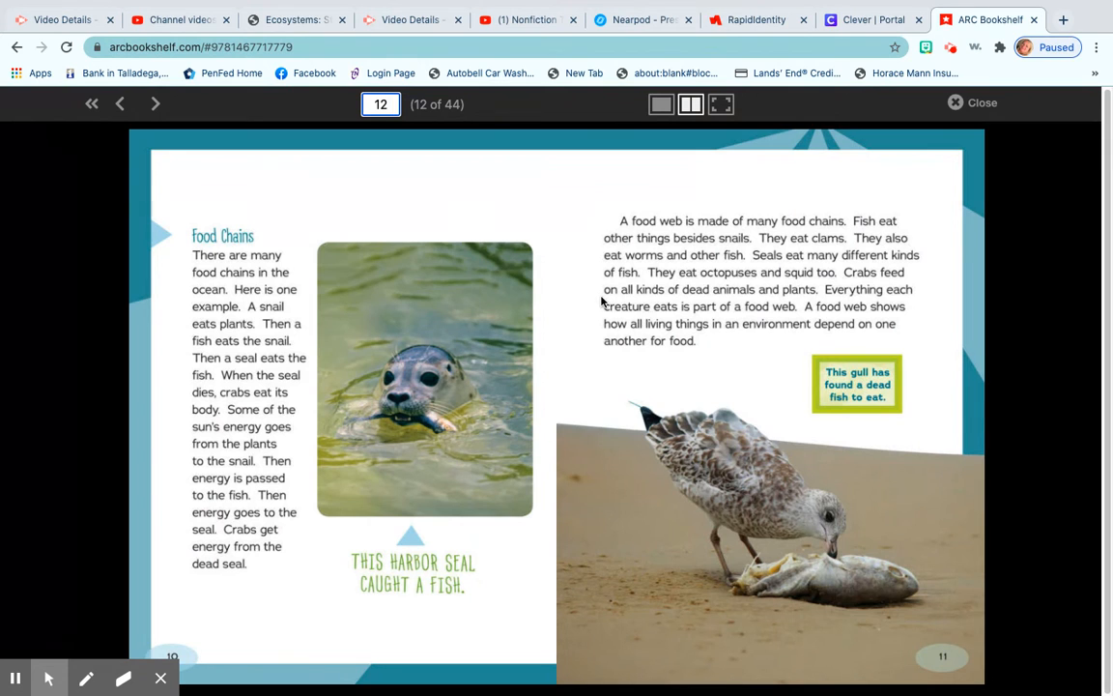
pyautogui.moveTo(972, 103)
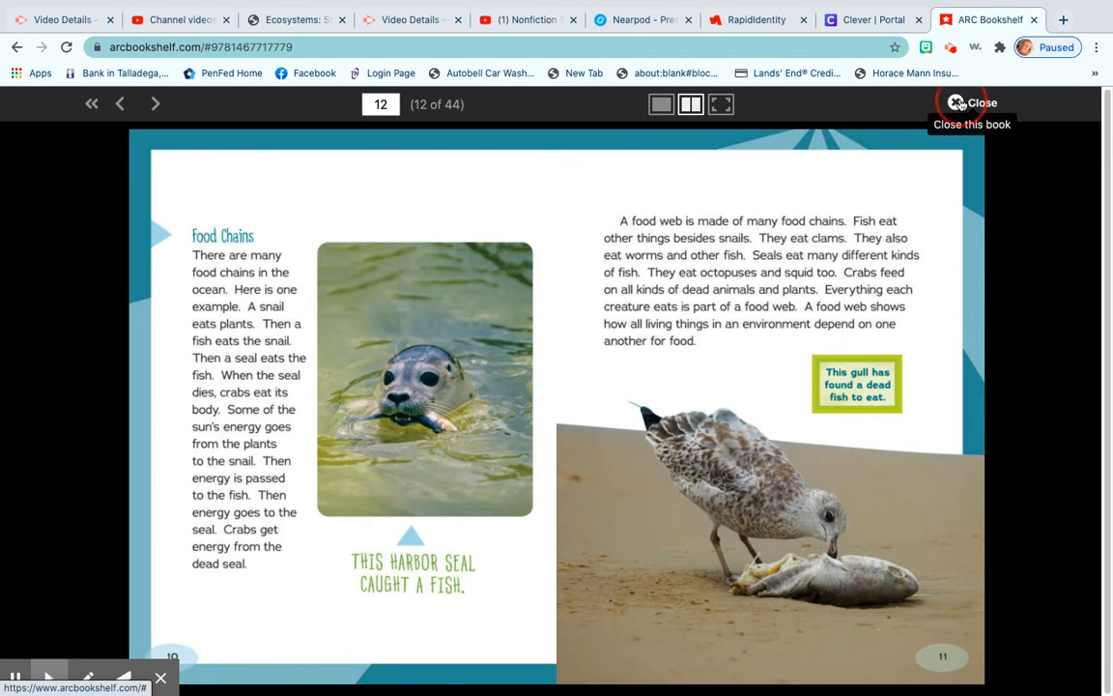
# Step: Close the book and return to the Ecosystems library
pyautogui.click(955, 102)
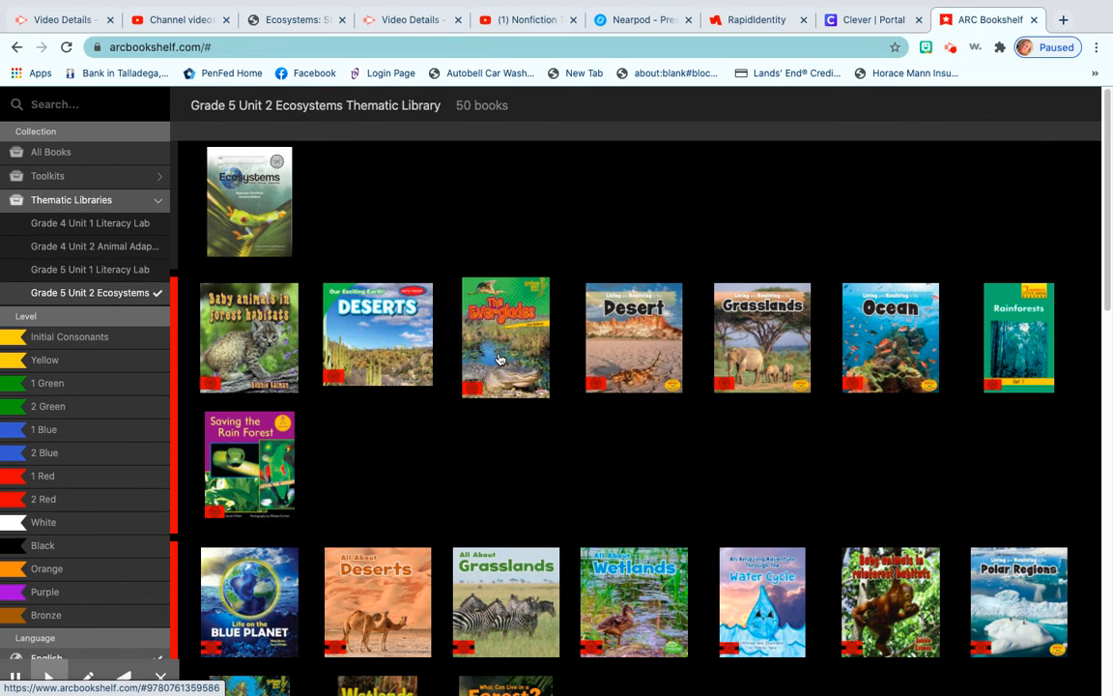
pyautogui.moveTo(501, 360)
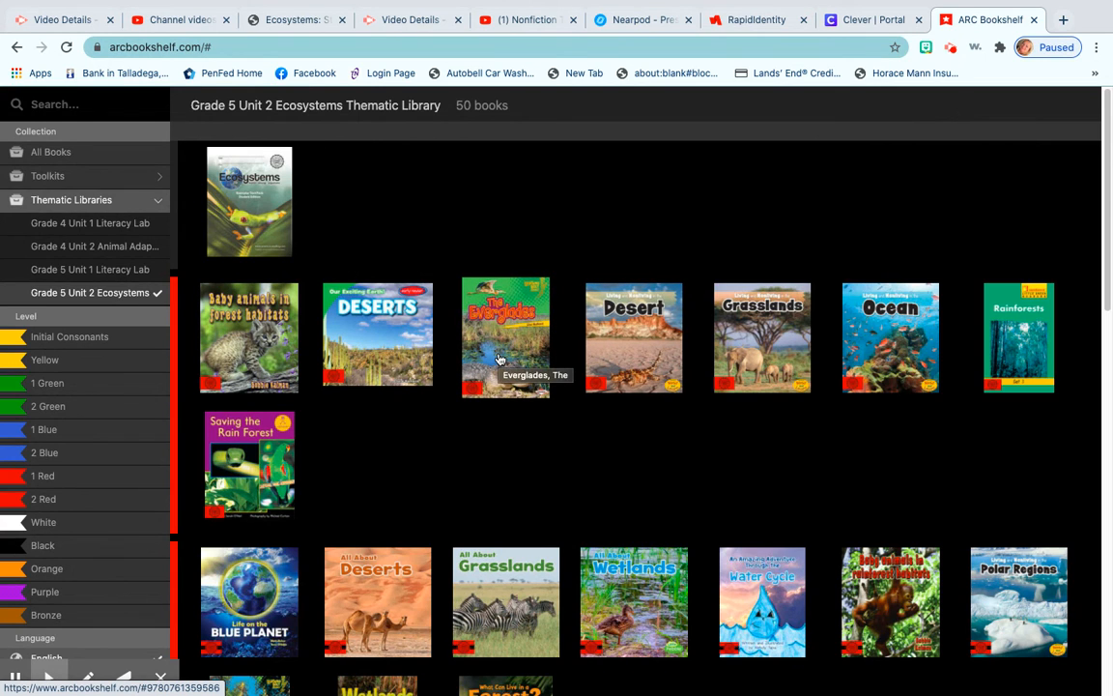